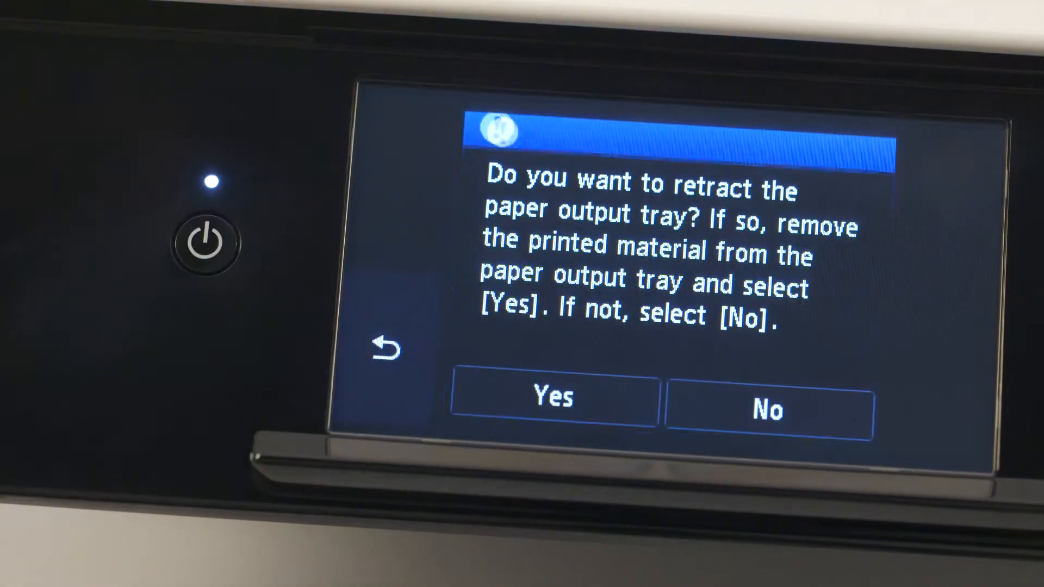
Answer the paper output tray retraction prompt on the printer touchscreen.
left_click(551, 400)
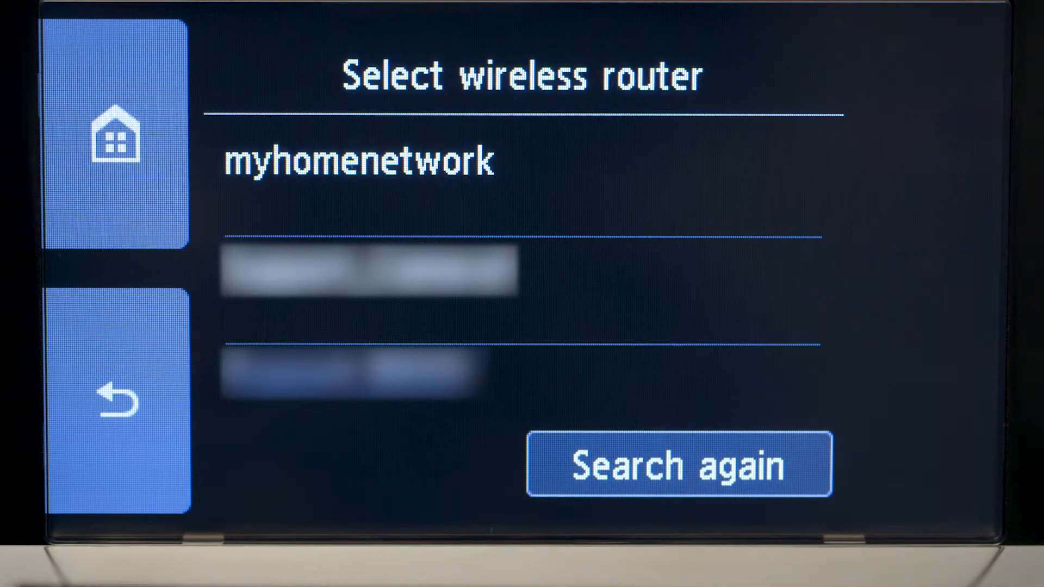
Select 'myhomenetwork' from the printer's wireless router list.
left_click(360, 160)
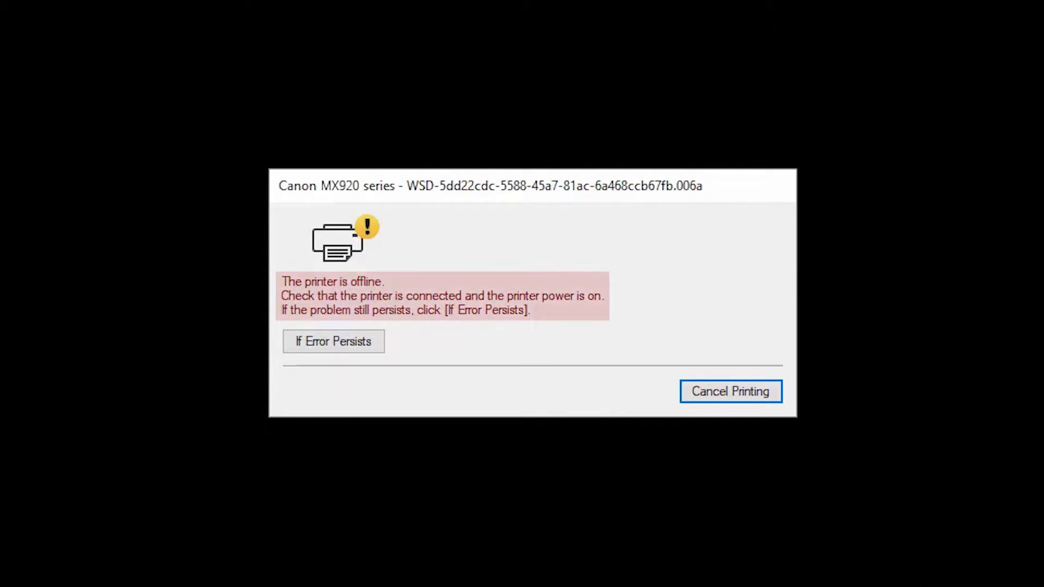
Search 'control panel' from Start and open the Control Panel match.
type("control panel")
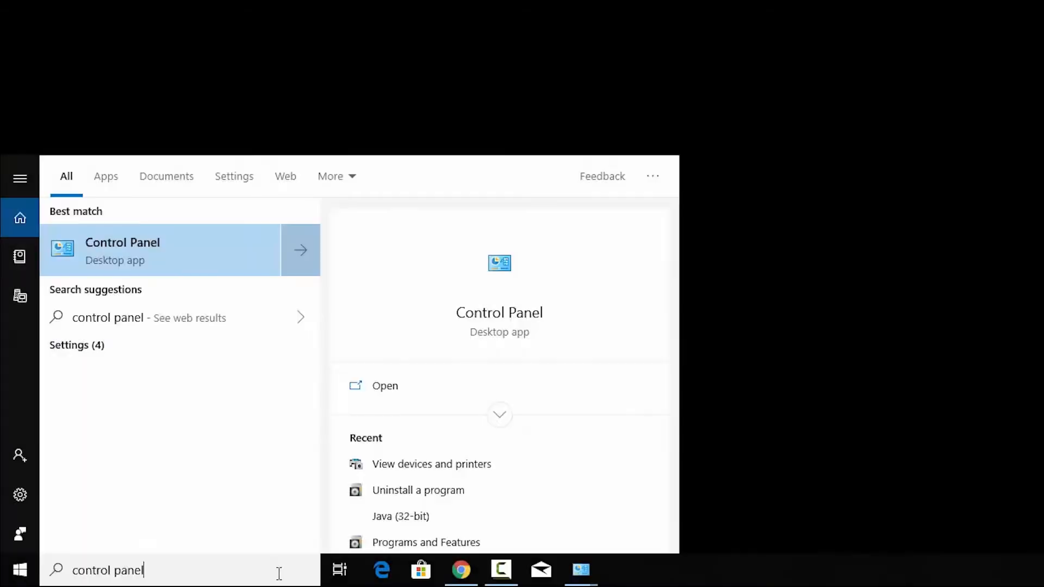
mouse_move(270, 548)
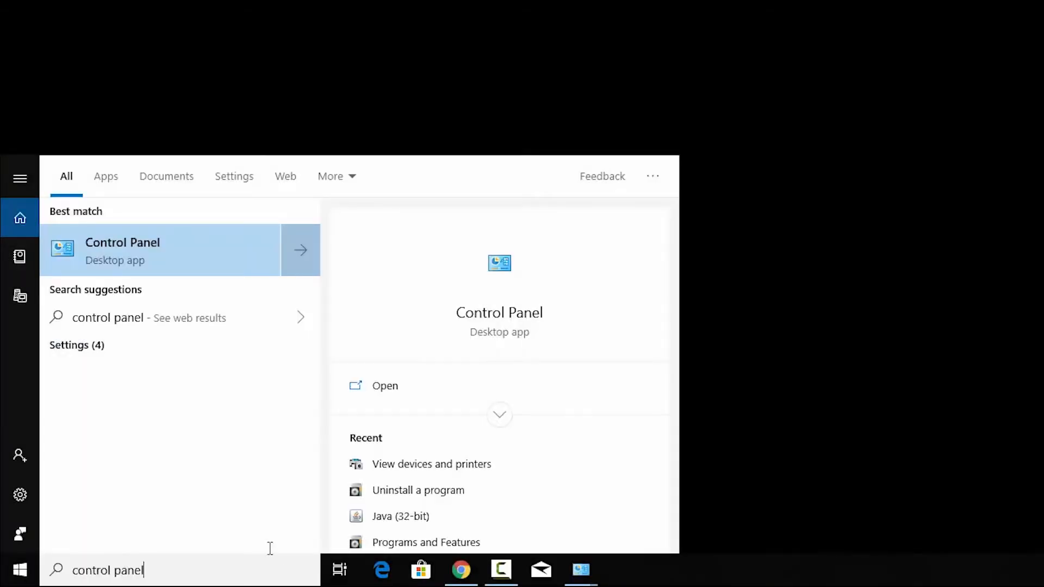
left_click(122, 250)
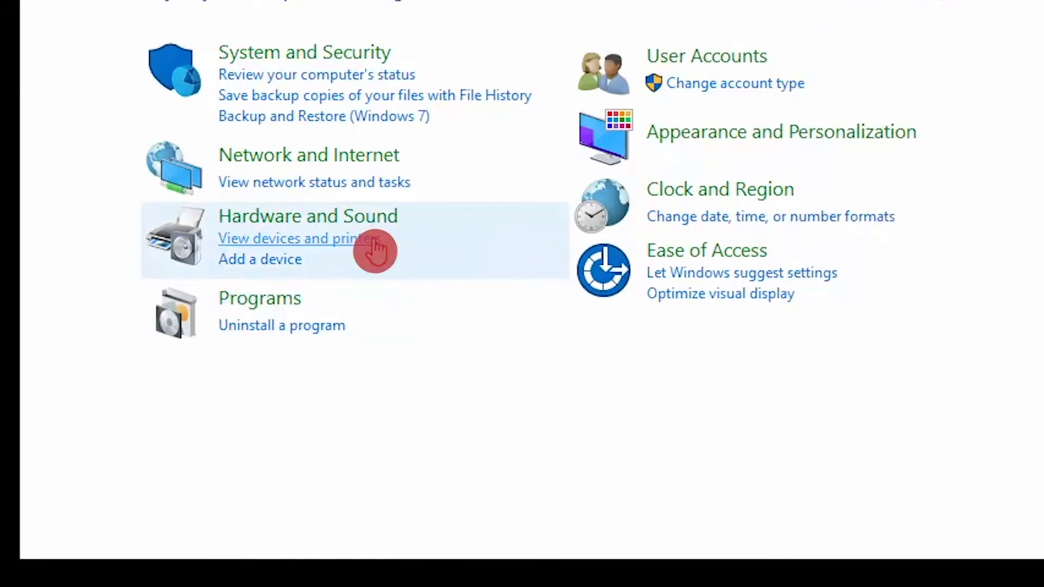
In Devices and Printers, set Canon MX920 series Printer as the default printer.
left_click(296, 238)
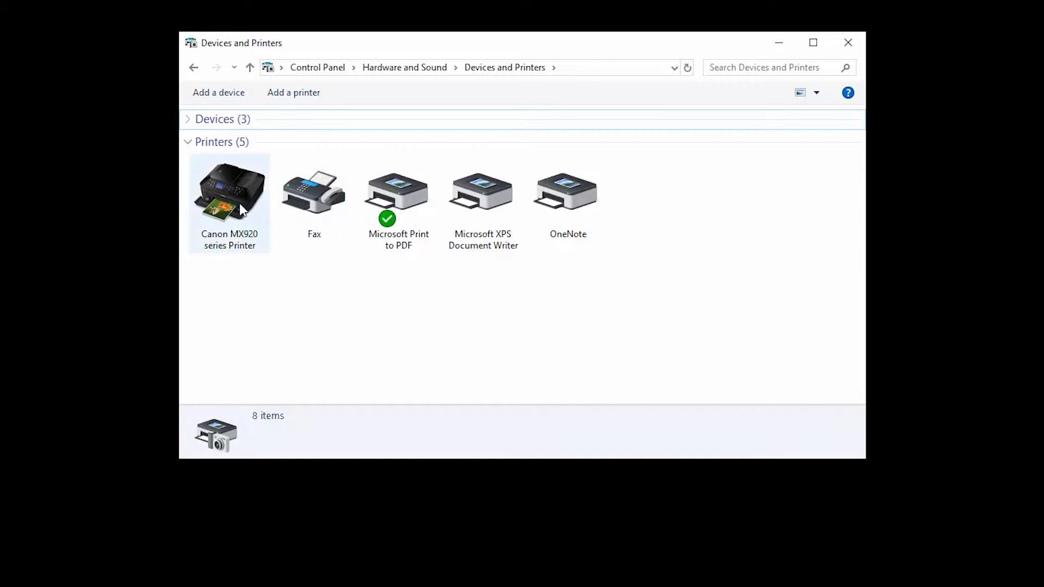
left_click(229, 193)
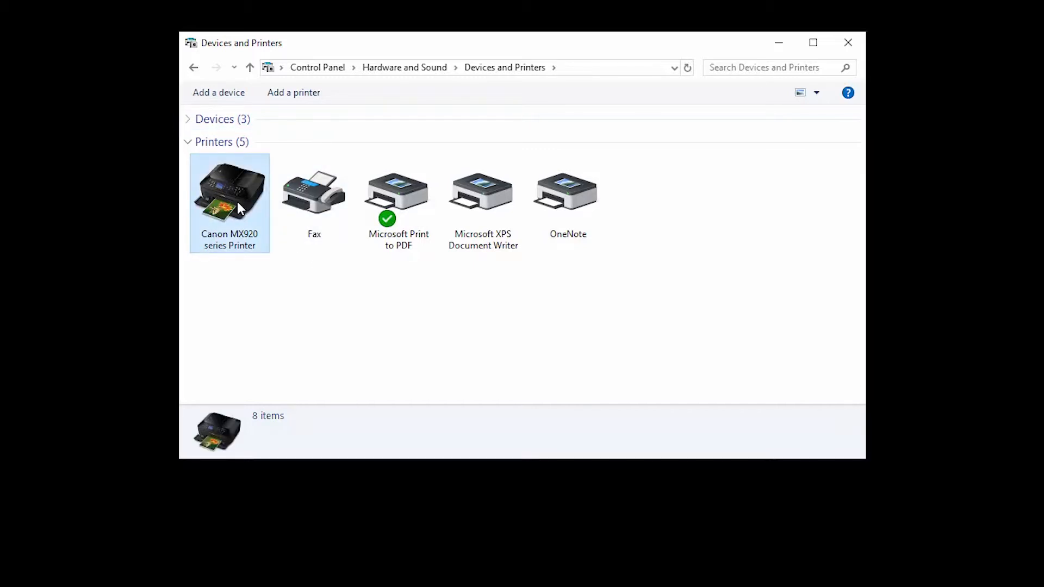
right_click(229, 193)
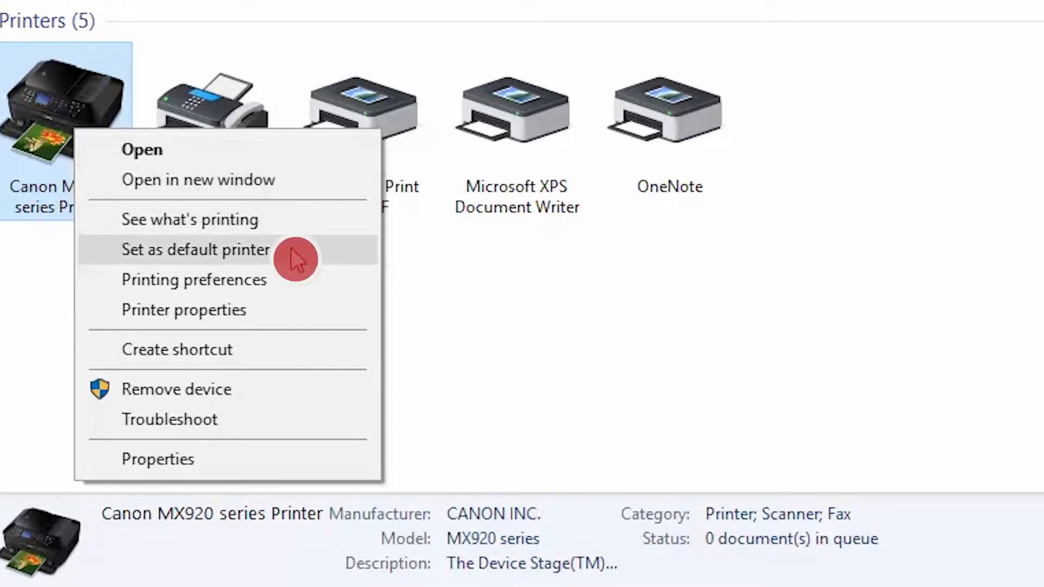
left_click(196, 250)
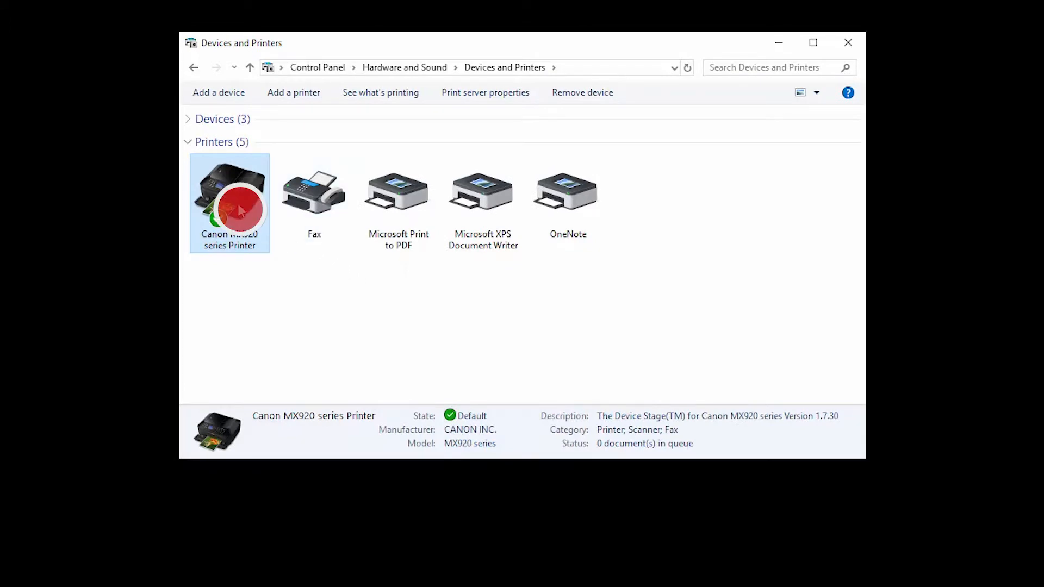
Open Printer properties for the Canon MX920 series Printer.
right_click(229, 193)
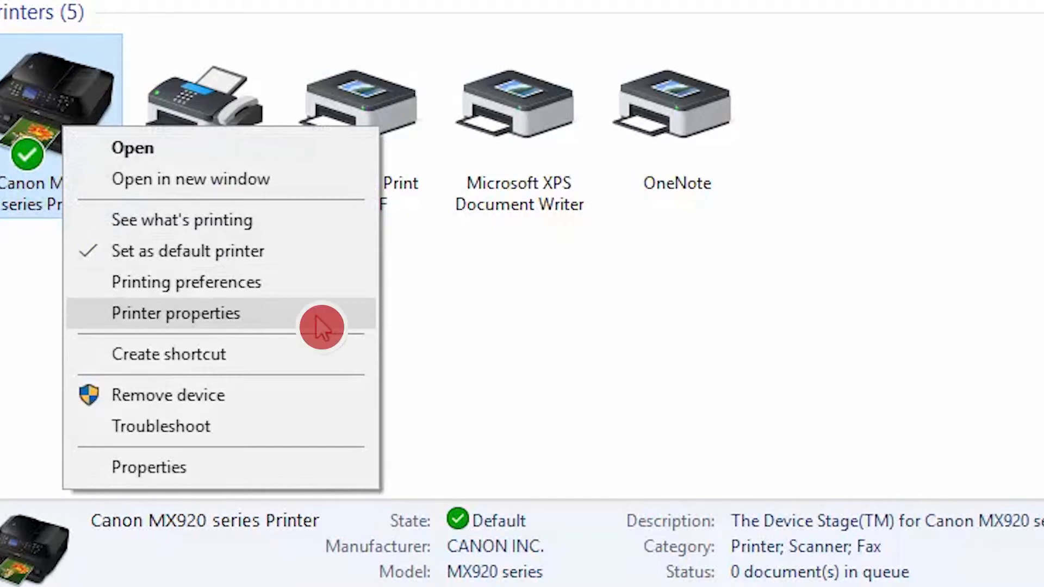
left_click(175, 314)
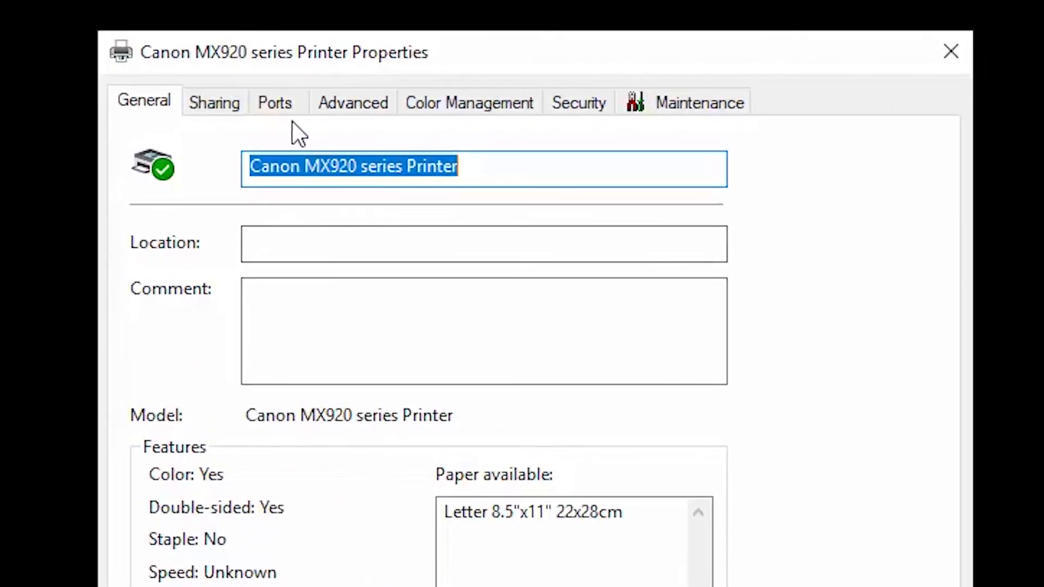
On the Ports tab, tick the CNBJNP Canon BJ Network Port.
left_click(275, 102)
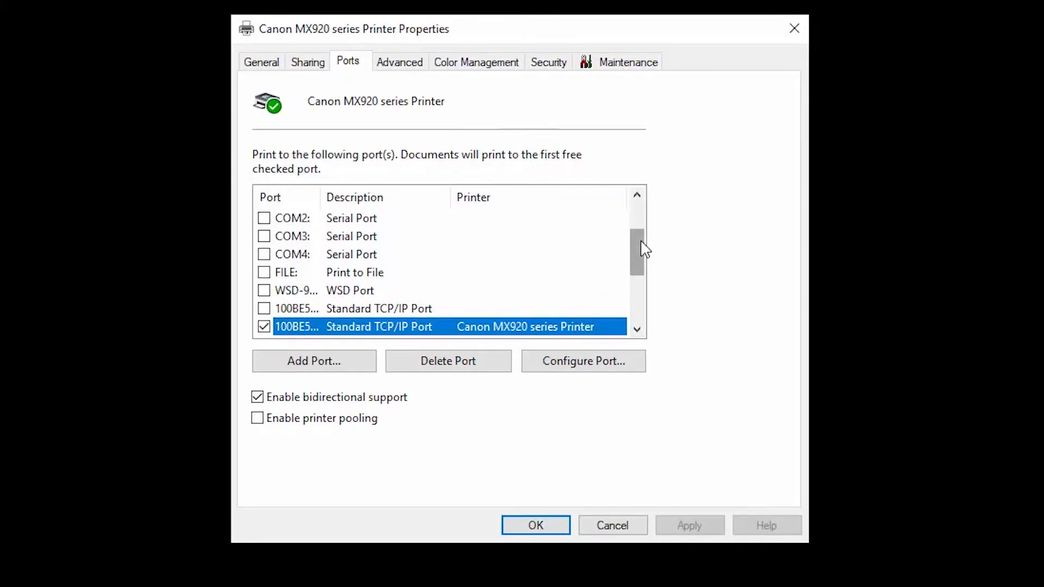
scroll("down", 3)
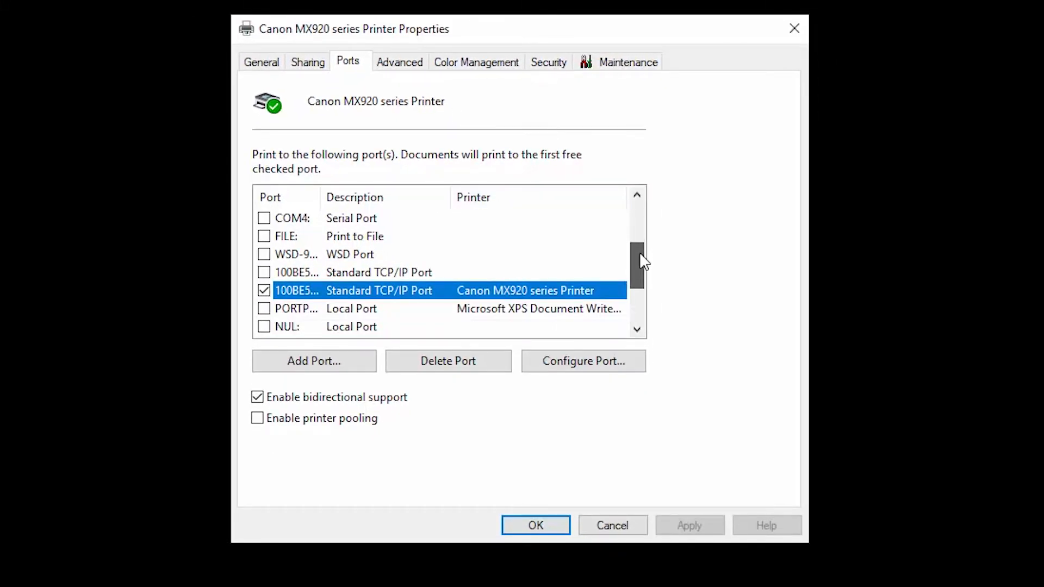
scroll("down", 3)
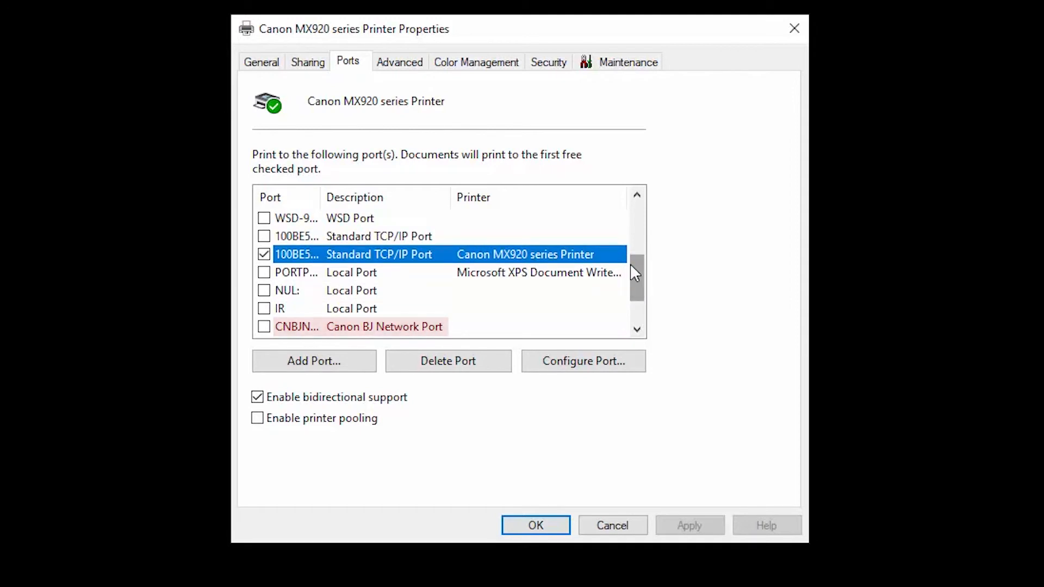
left_click(263, 326)
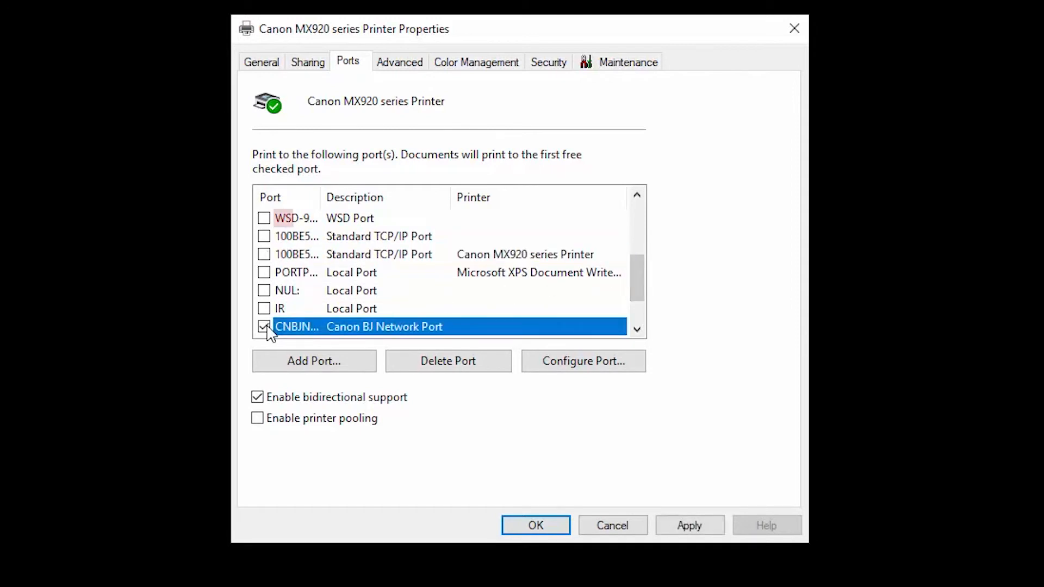